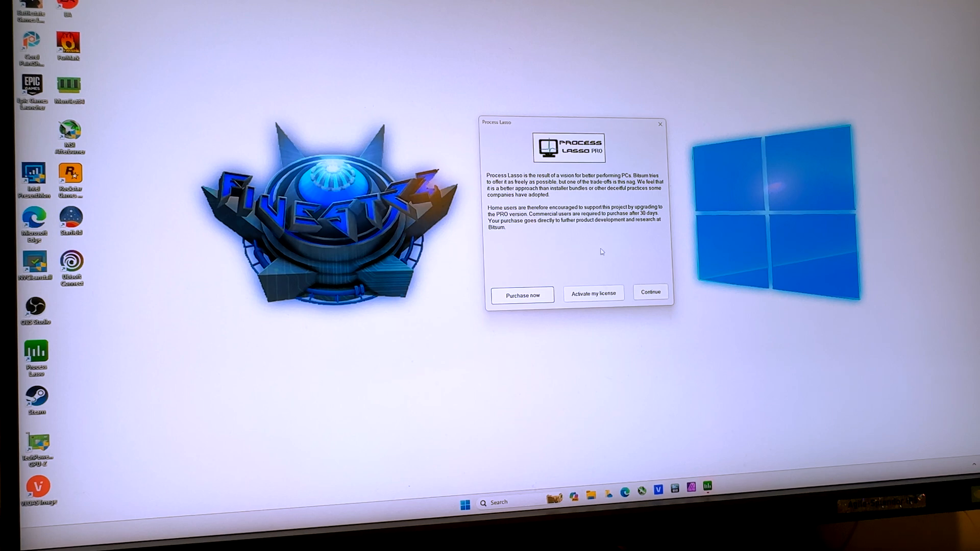
Dismiss the Process Lasso licensing reminder with Continue
click(649, 292)
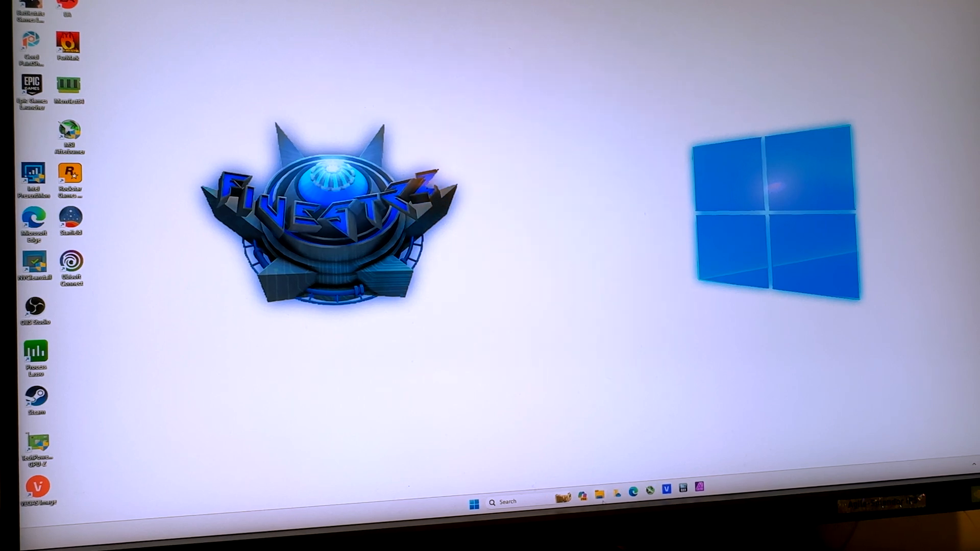
Open File Explorer and go to the Downloads folder containing the Adrenalin 23.10.1 installer
click(598, 497)
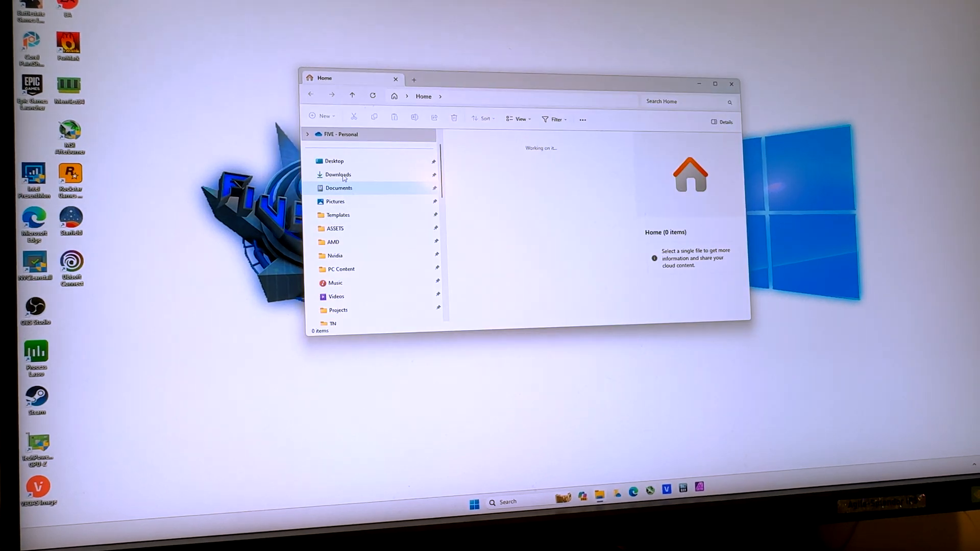
click(337, 175)
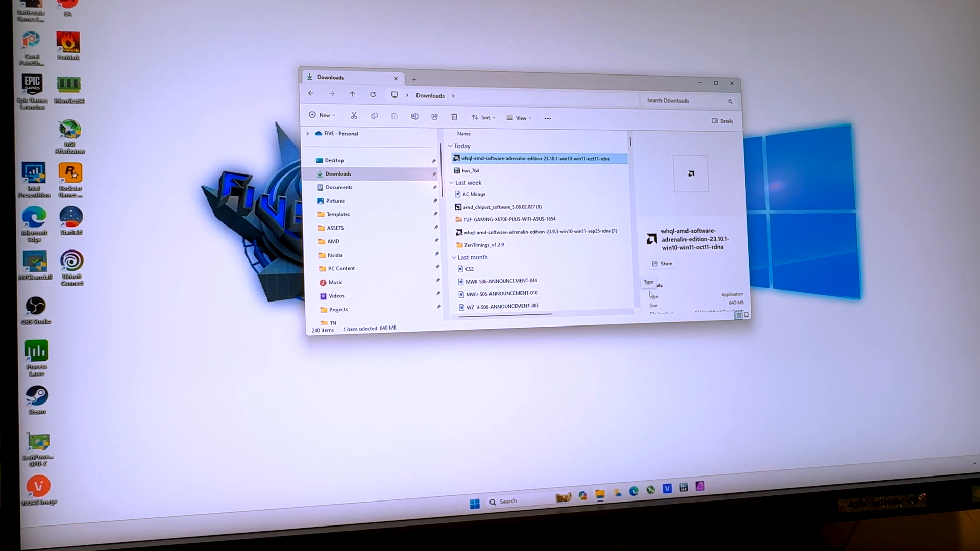
Launch the Adrenalin 23.10.1 installer and start a Full Install upgrade for the RX 7900 XTX
double_click(534, 158)
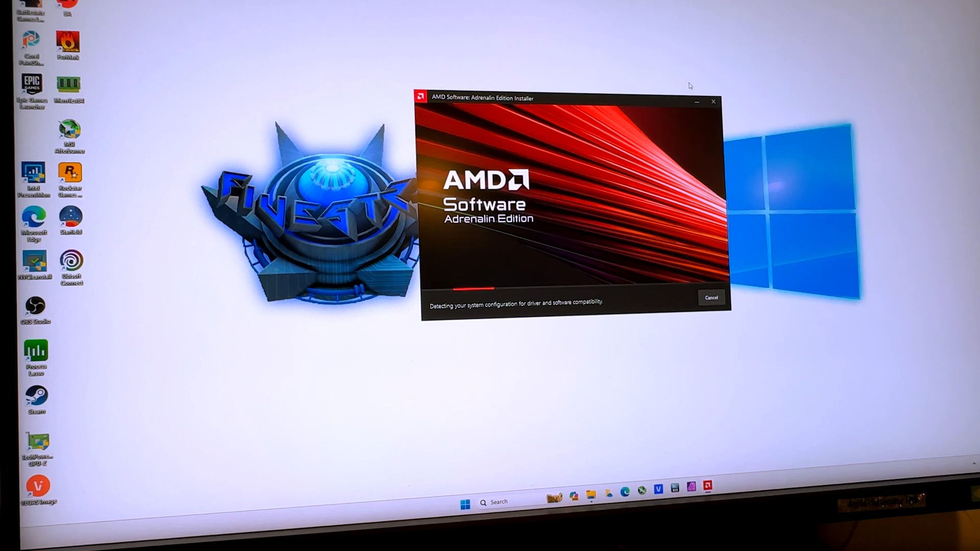
mouse_move(692, 111)
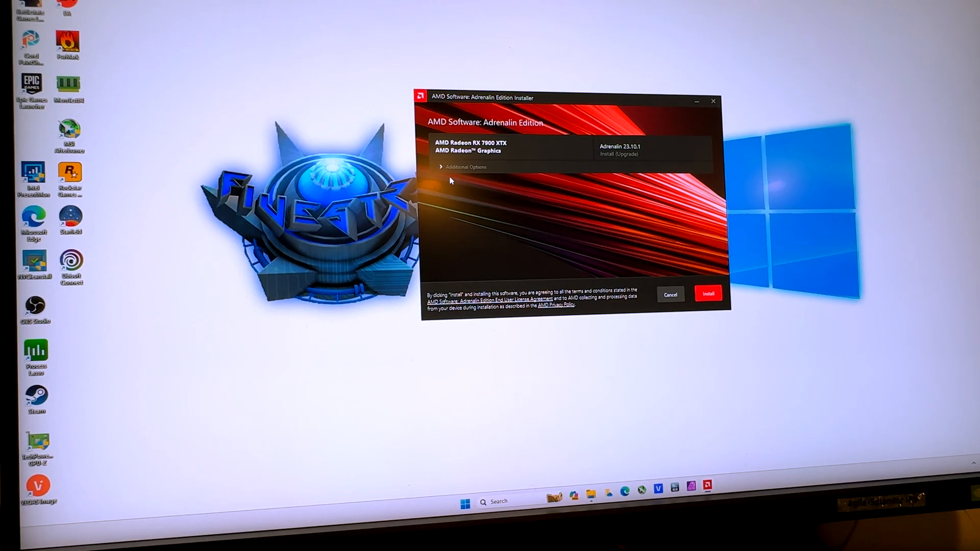
click(464, 166)
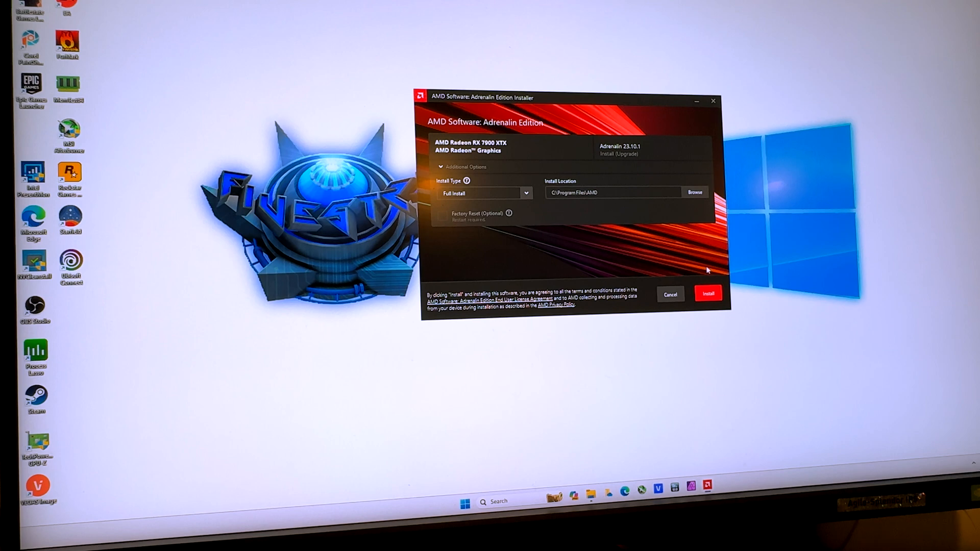
click(708, 294)
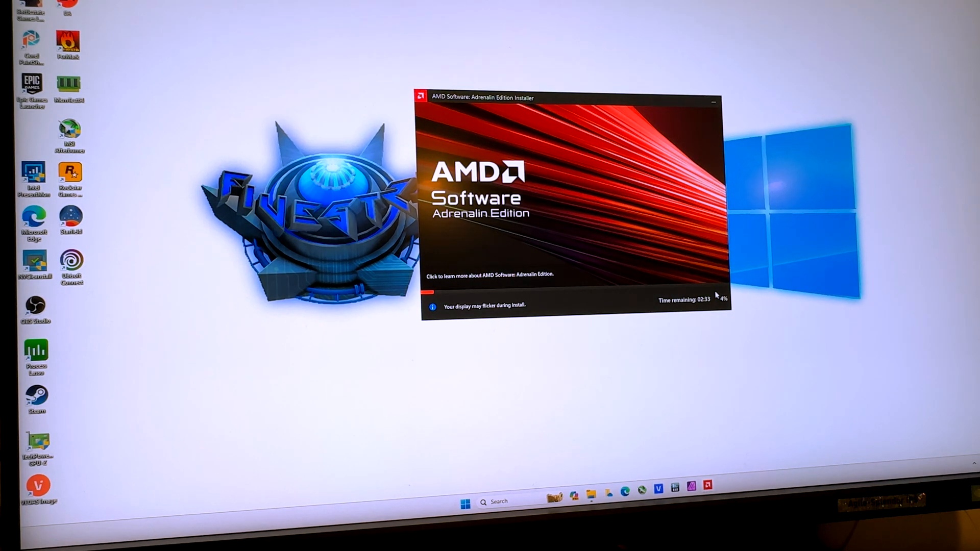